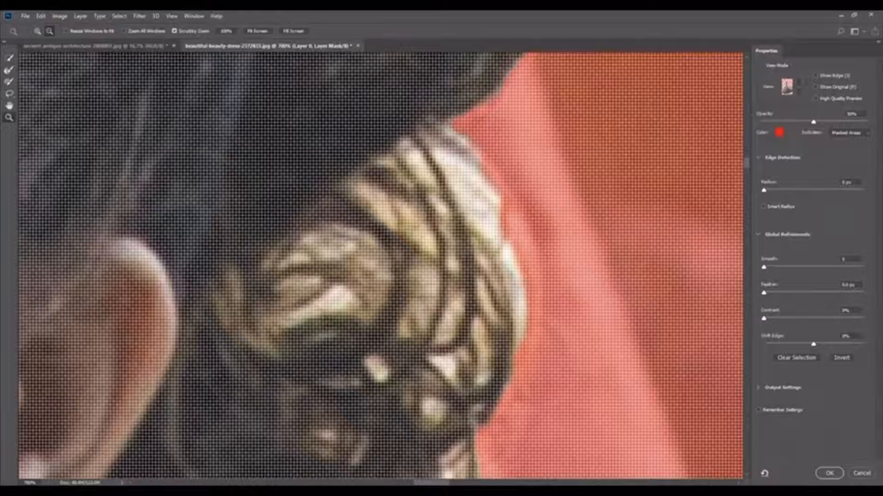
Confirm the Select and Mask refinement with OK, returning to the editor with the hair-edge selection
{"action": "left_click", "coordinate": [828, 474]}
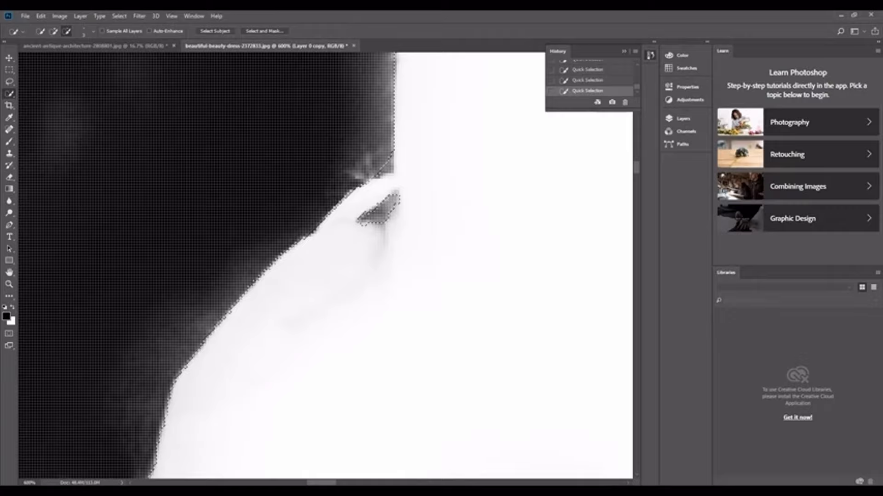